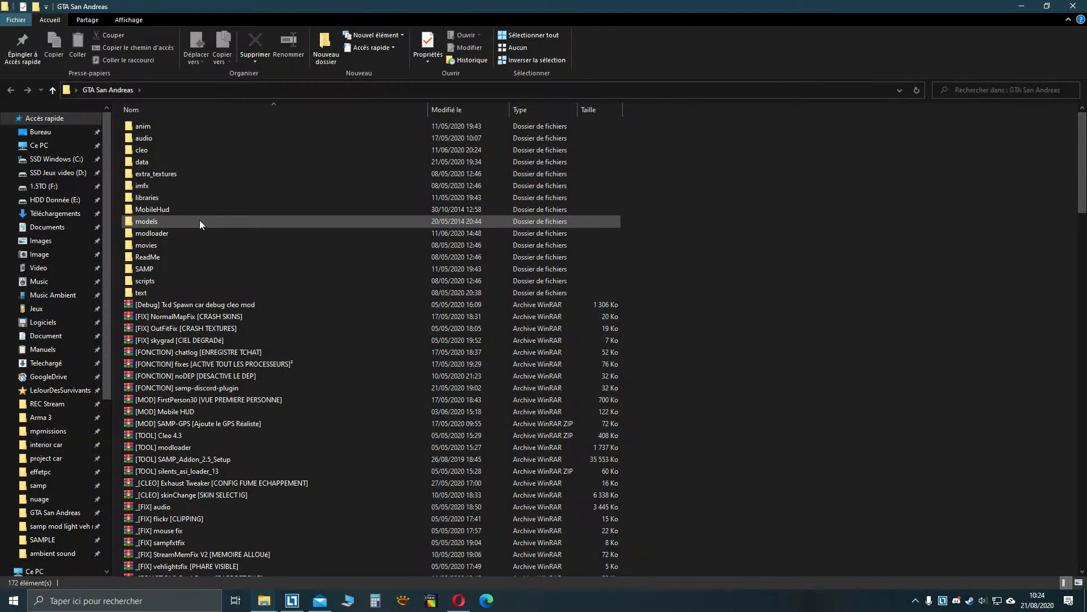
Open the cleo folder and scroll through its mod archives and scripts
{"action": "scroll", "scroll_direction": "down", "scroll_amount": 3}
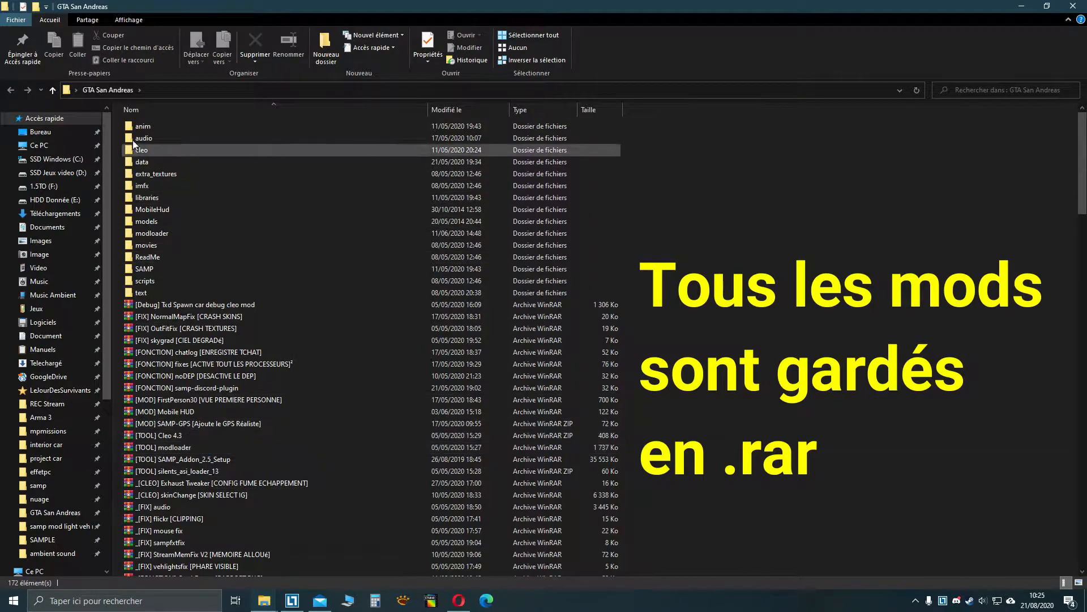
{"action": "double_click", "coordinate": [141, 149]}
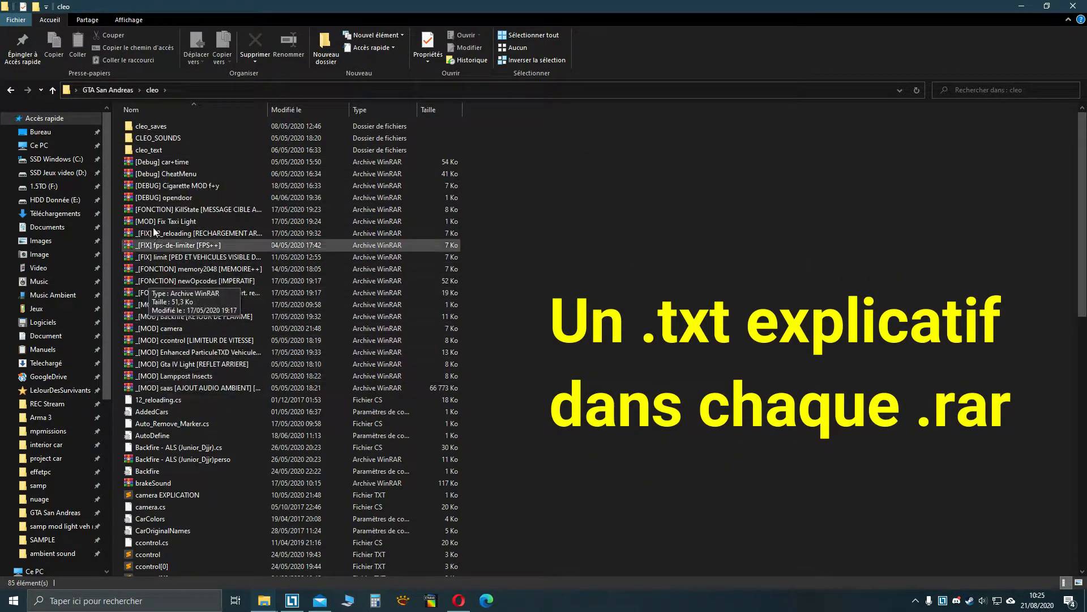
{"action": "scroll", "scroll_direction": "down", "scroll_amount": 3}
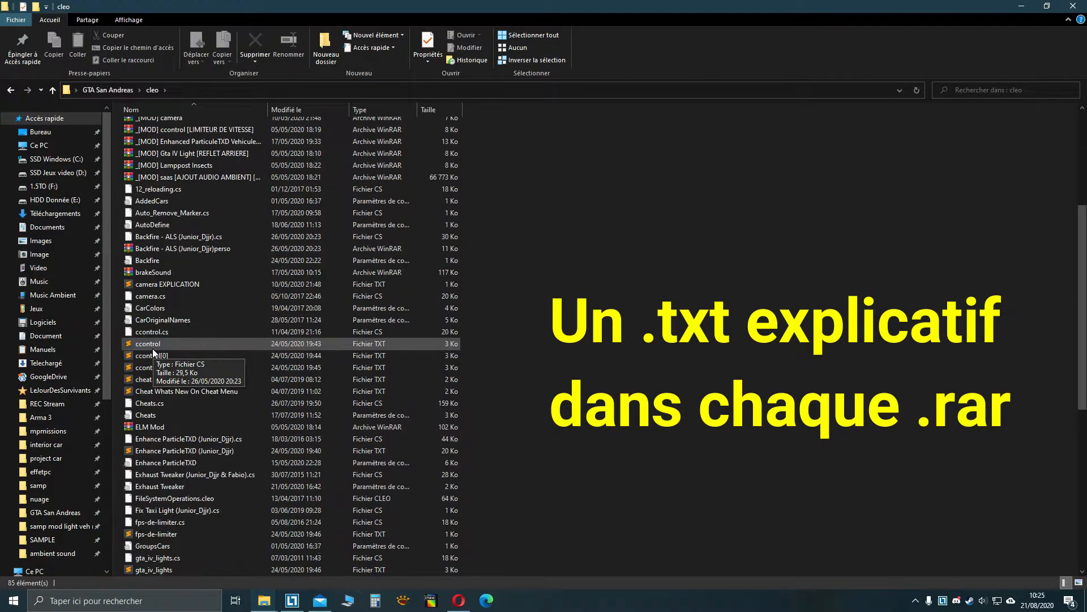
{"action": "scroll", "scroll_direction": "down", "scroll_amount": 3}
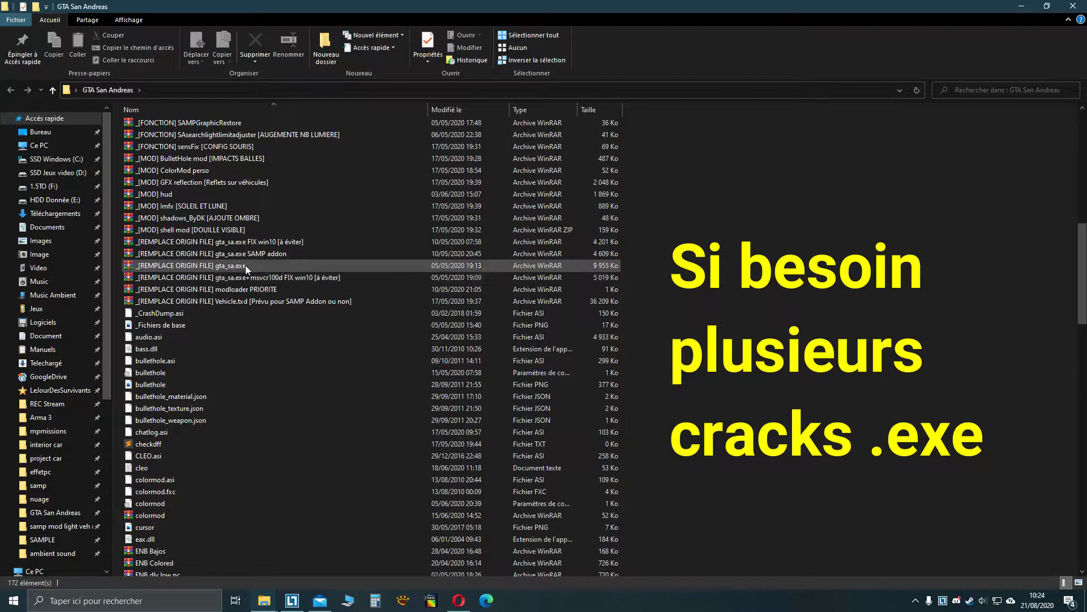
Open the modloader folder and scroll through its mod subfolders
{"action": "left_click", "coordinate": [212, 253]}
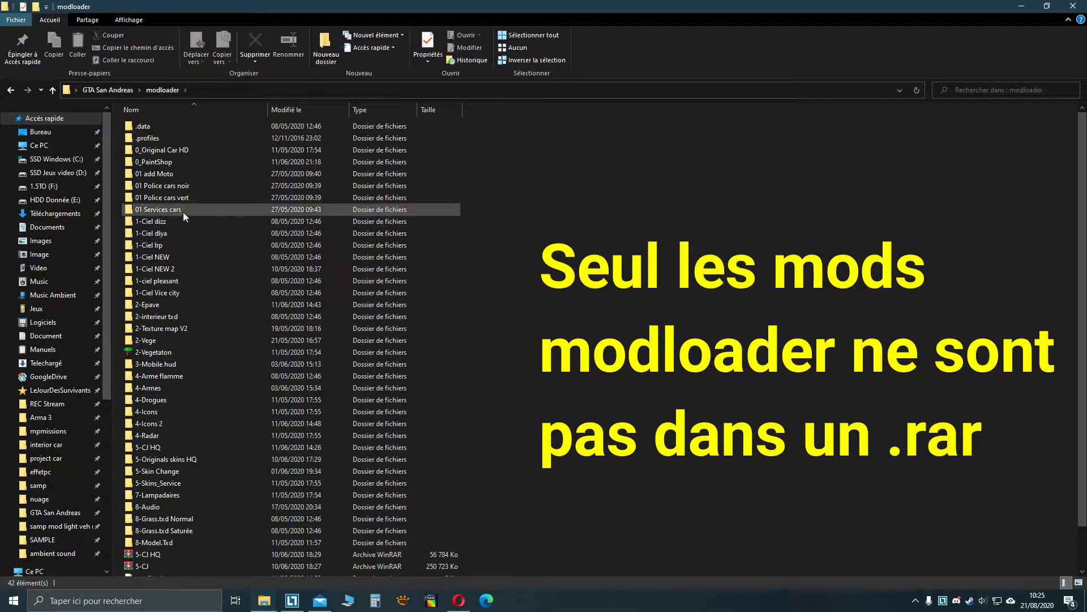
{"action": "scroll", "scroll_direction": "down", "scroll_amount": 3}
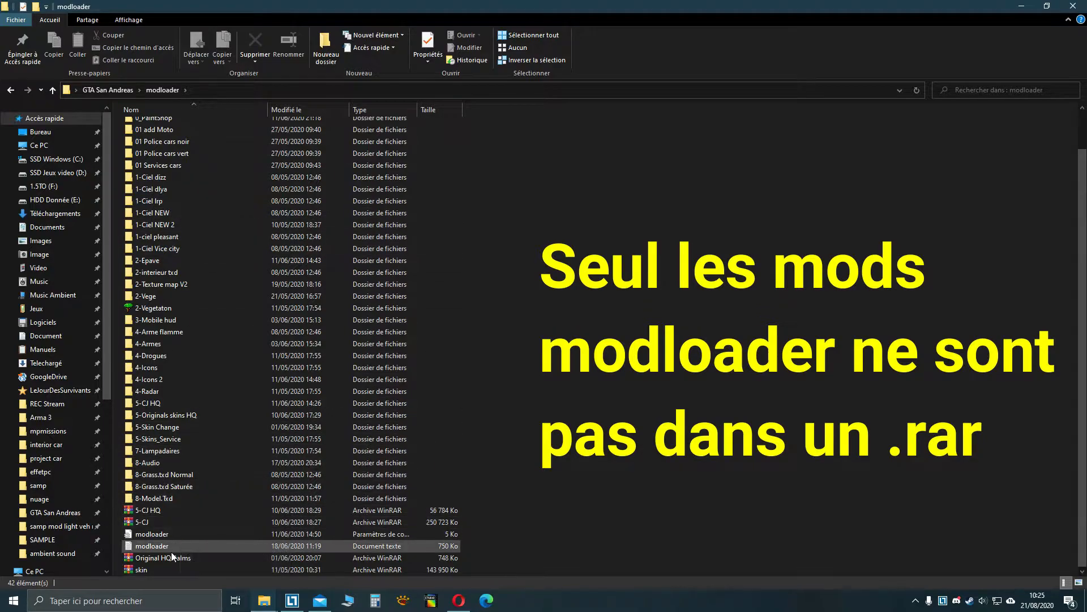